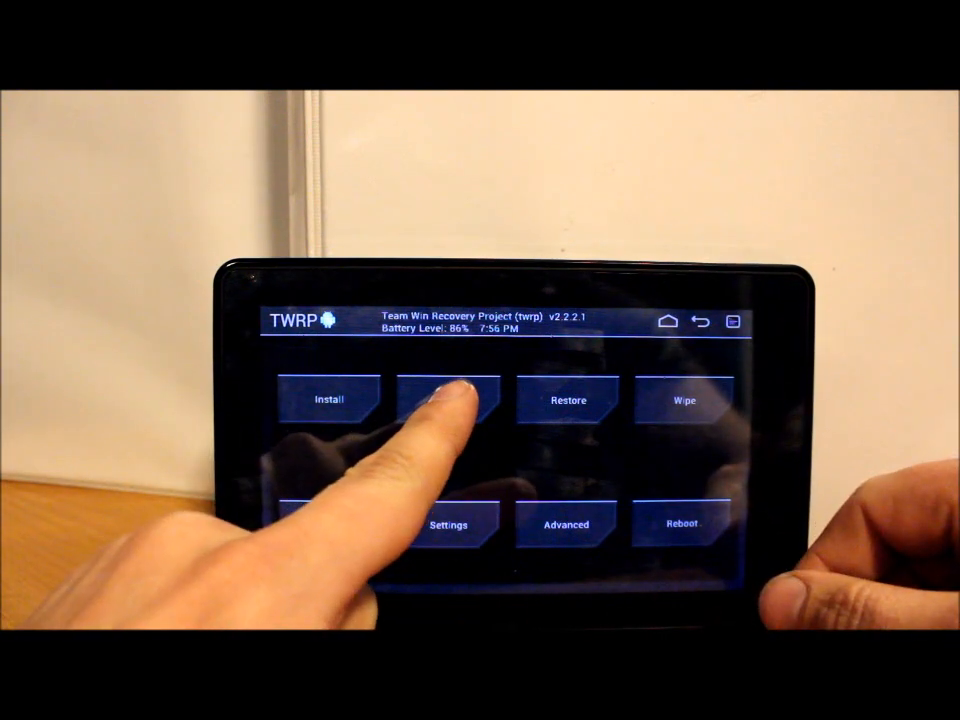
Review the Backup options and the saved backups in Restore, returning to the main menu
left_click(448, 400)
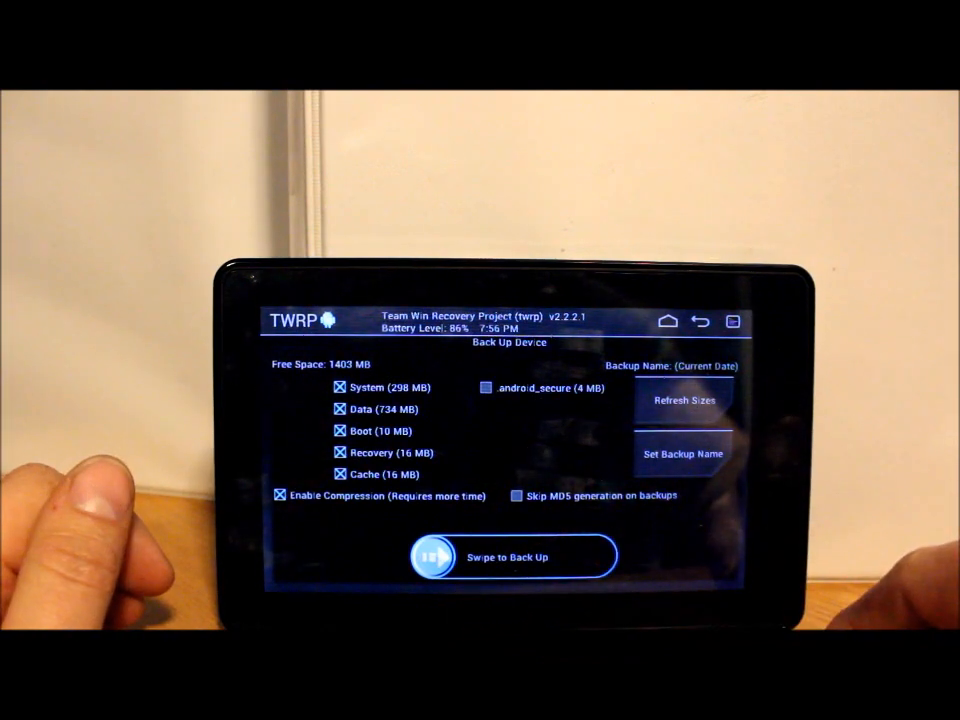
left_click(700, 320)
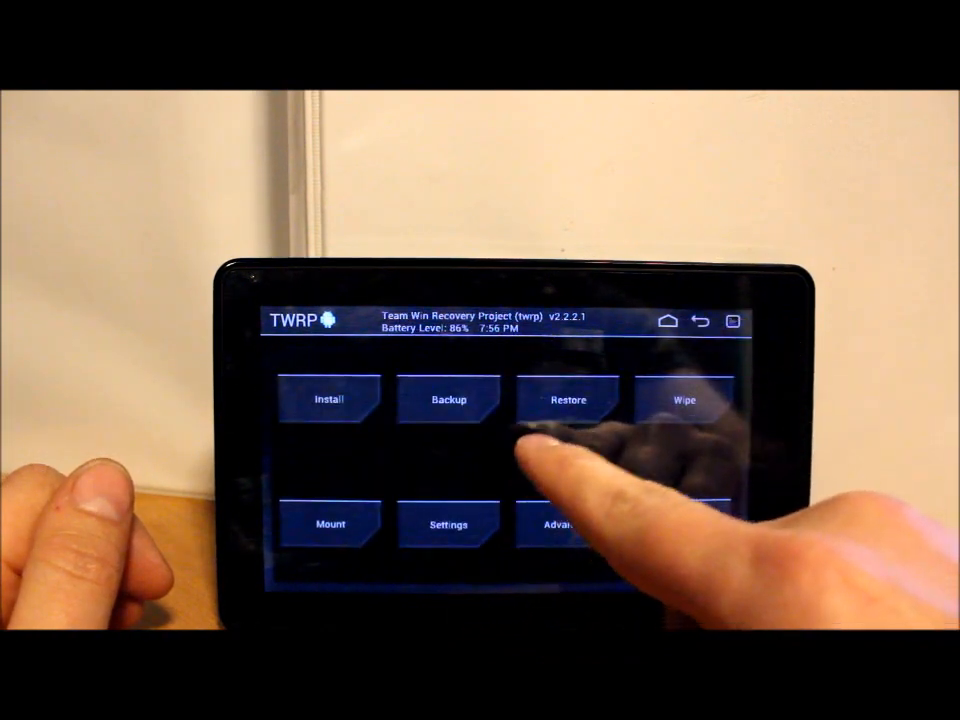
left_click(568, 398)
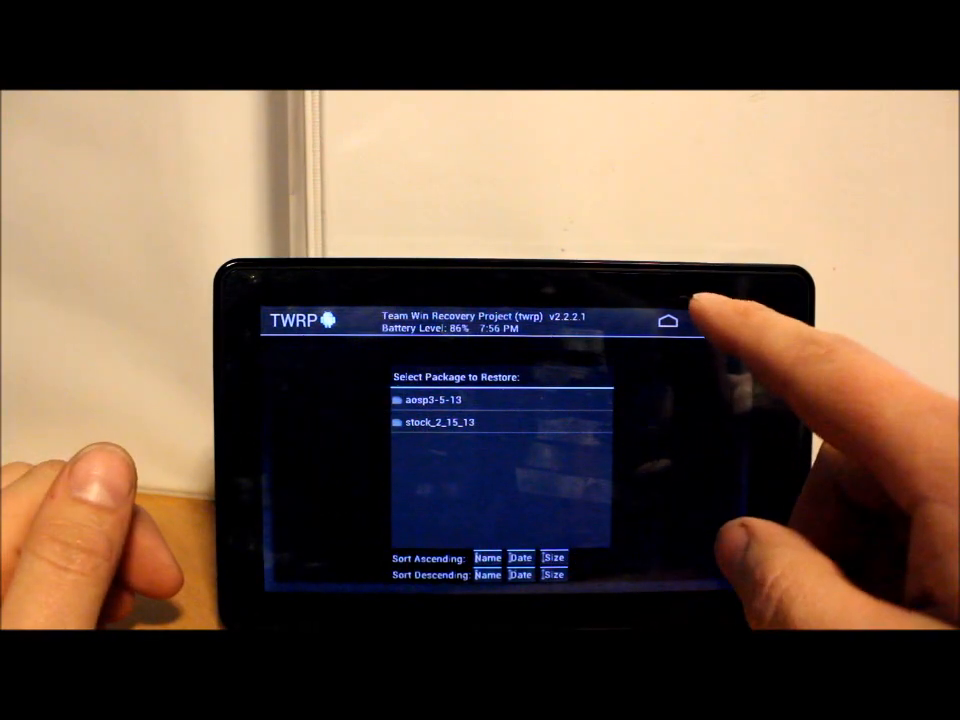
left_click(668, 320)
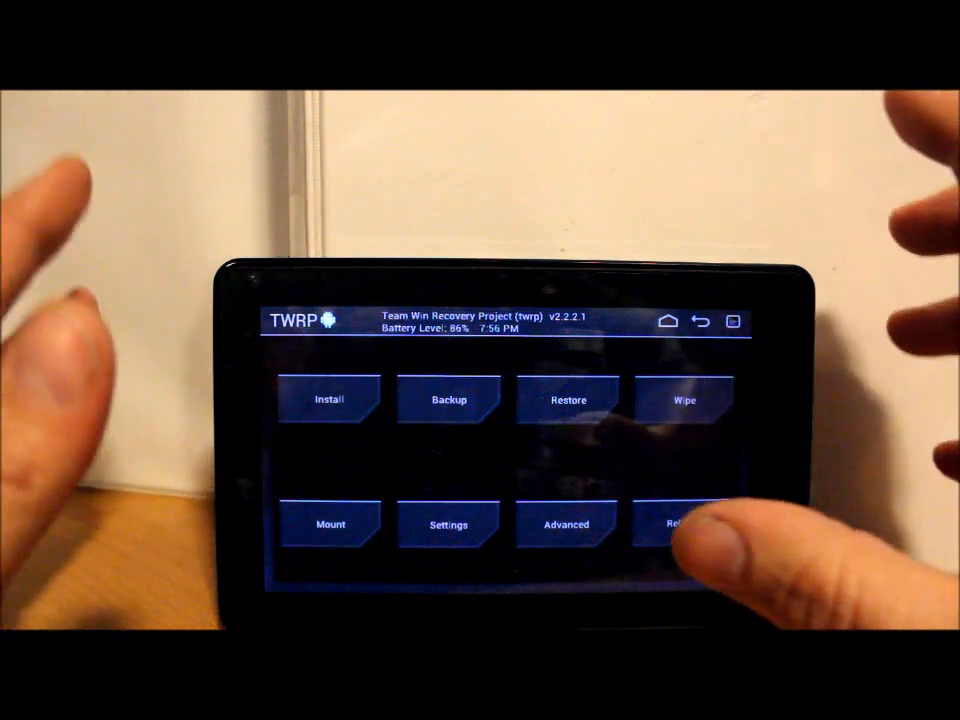
Wipe the cache, Dalvik cache, factory reset and system partition, confirming each wipe
left_click(684, 400)
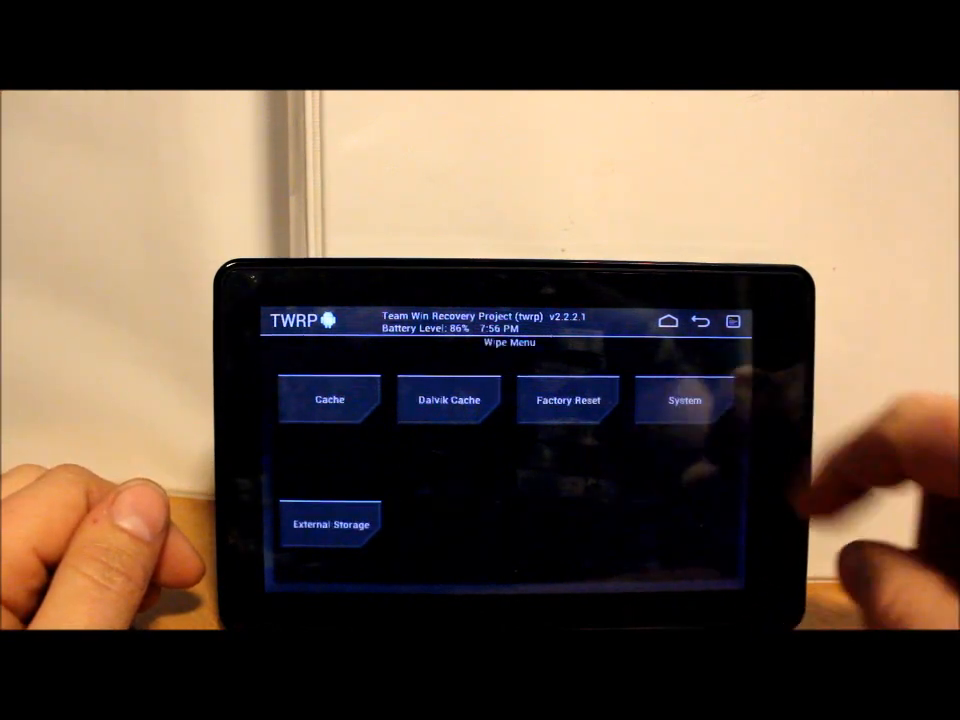
left_click(328, 400)
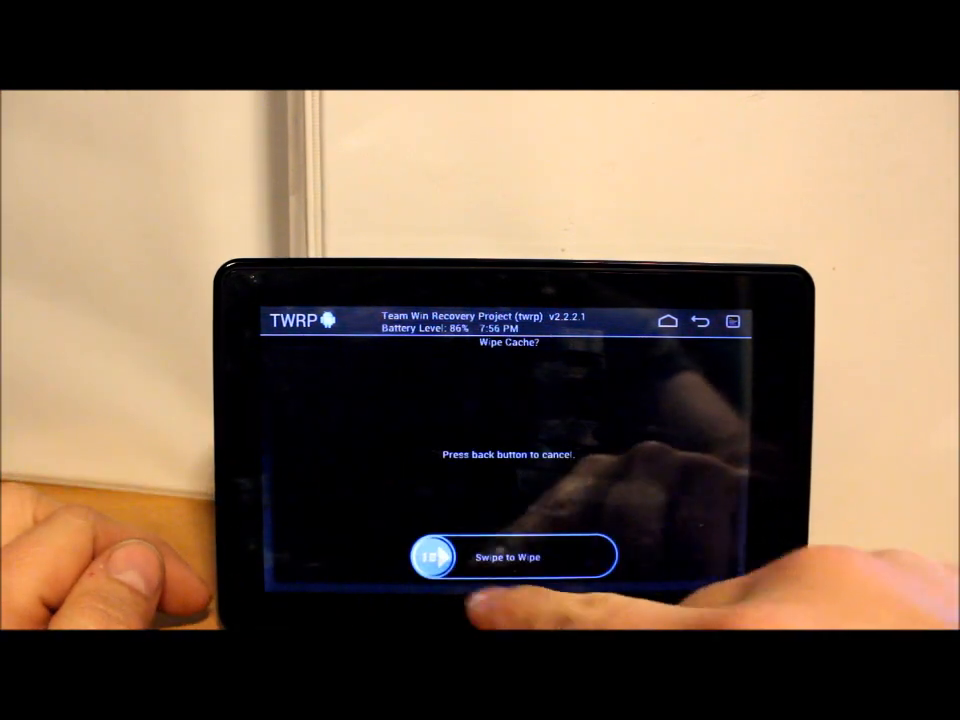
left_click_drag(430, 556, 590, 556)
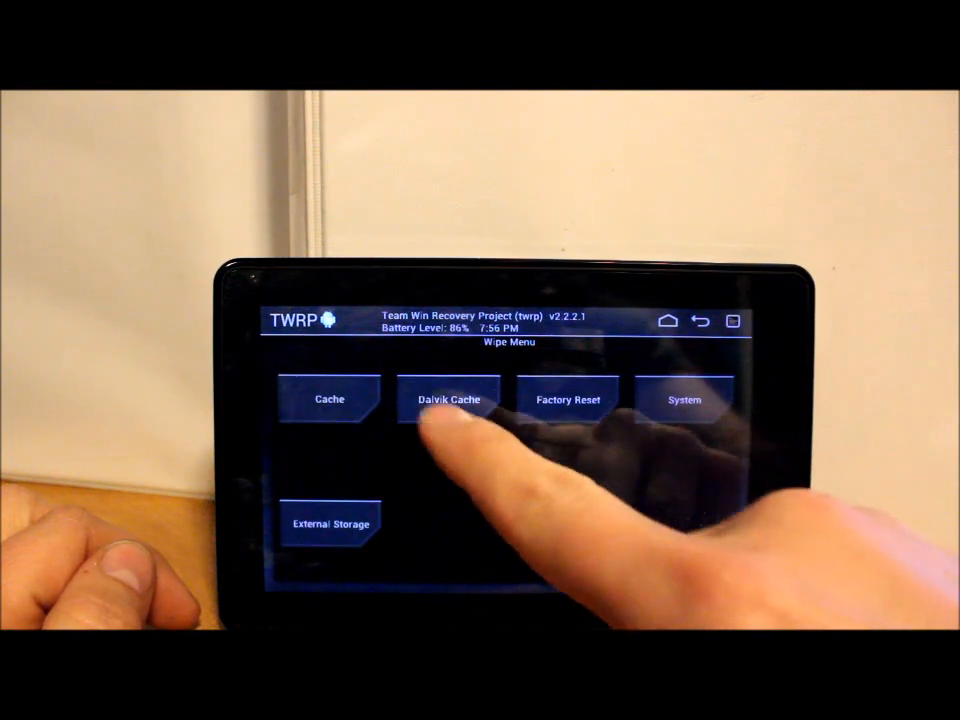
left_click(450, 400)
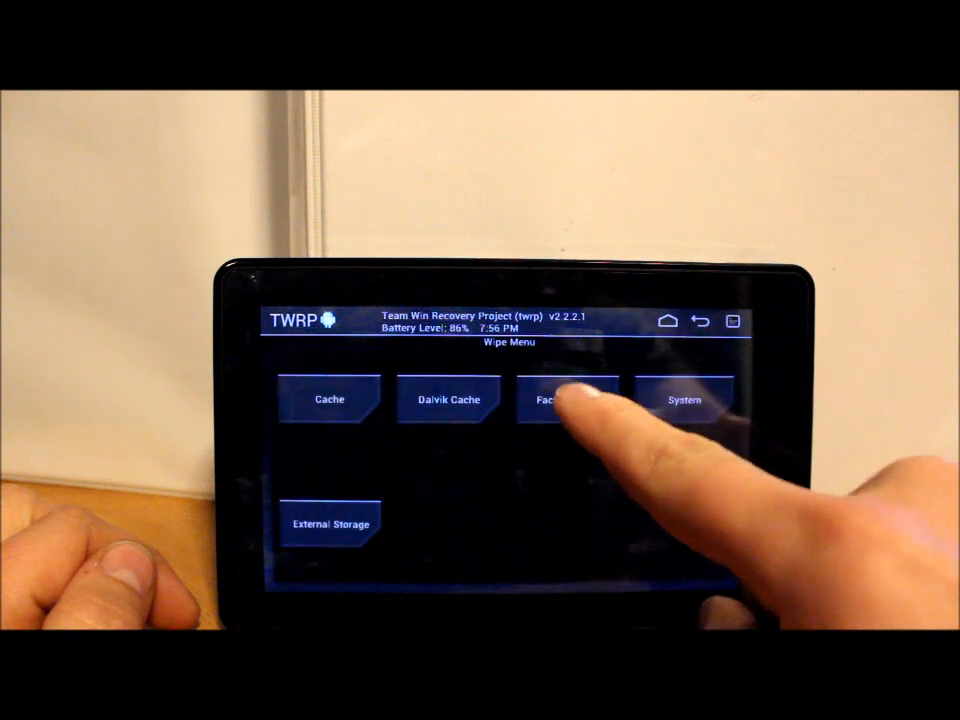
left_click(568, 400)
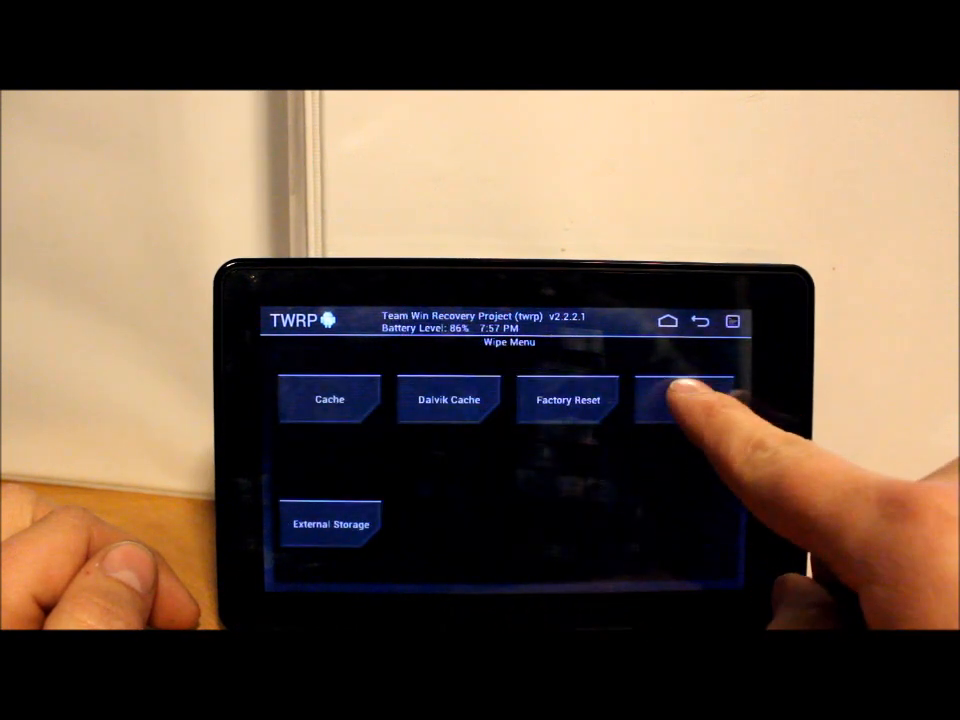
left_click(680, 400)
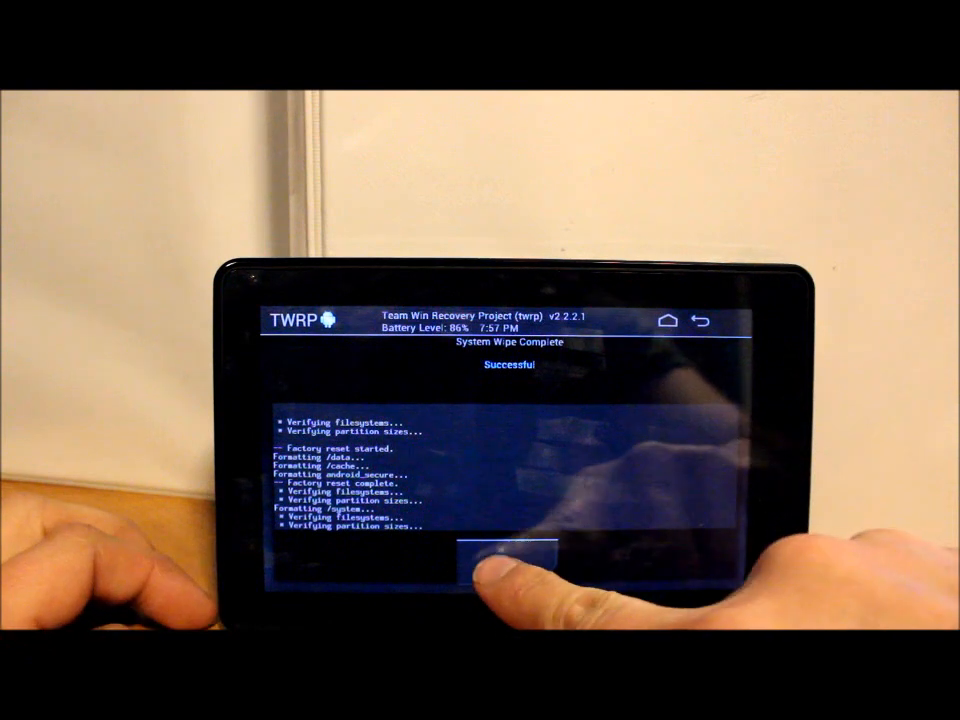
From Install, go up to /sdcard and enter the goomanager folder holding the zips
left_click(702, 320)
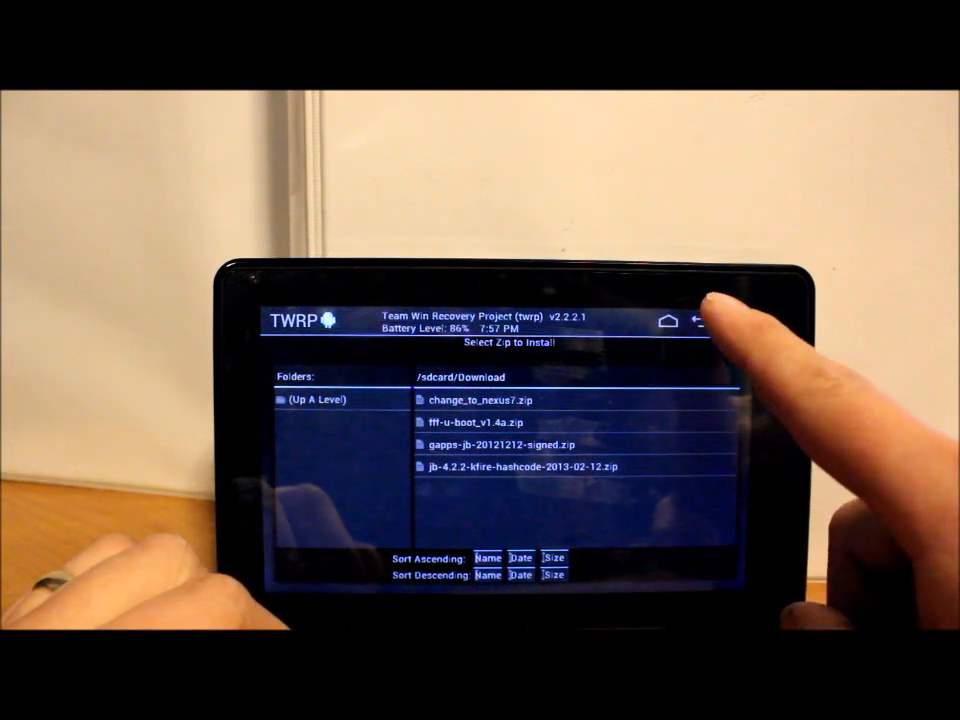
left_click(318, 400)
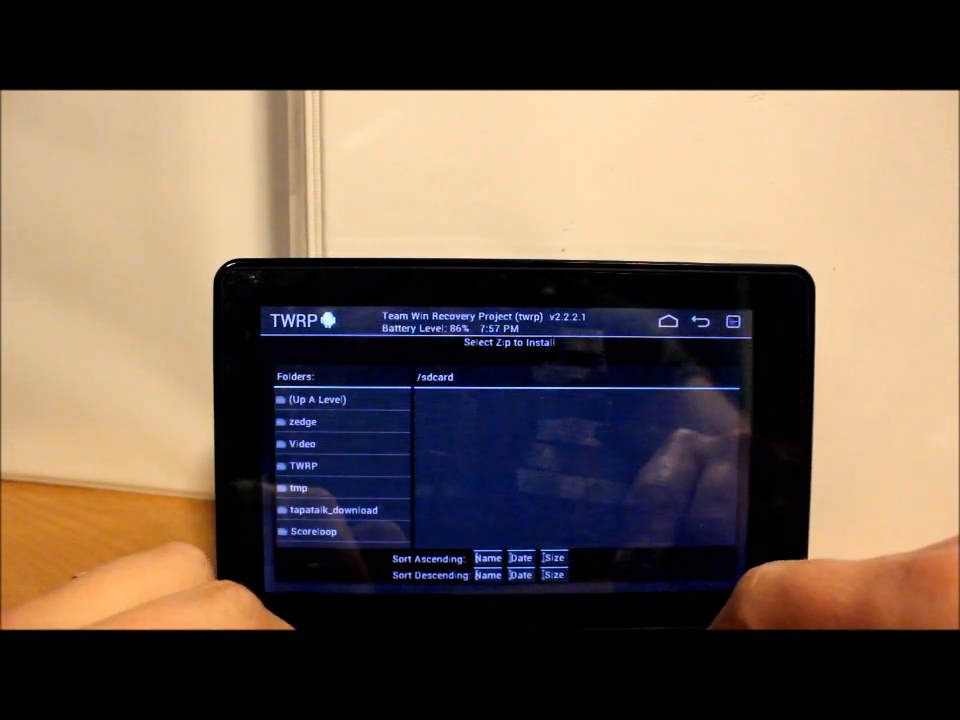
scroll("down", 3)
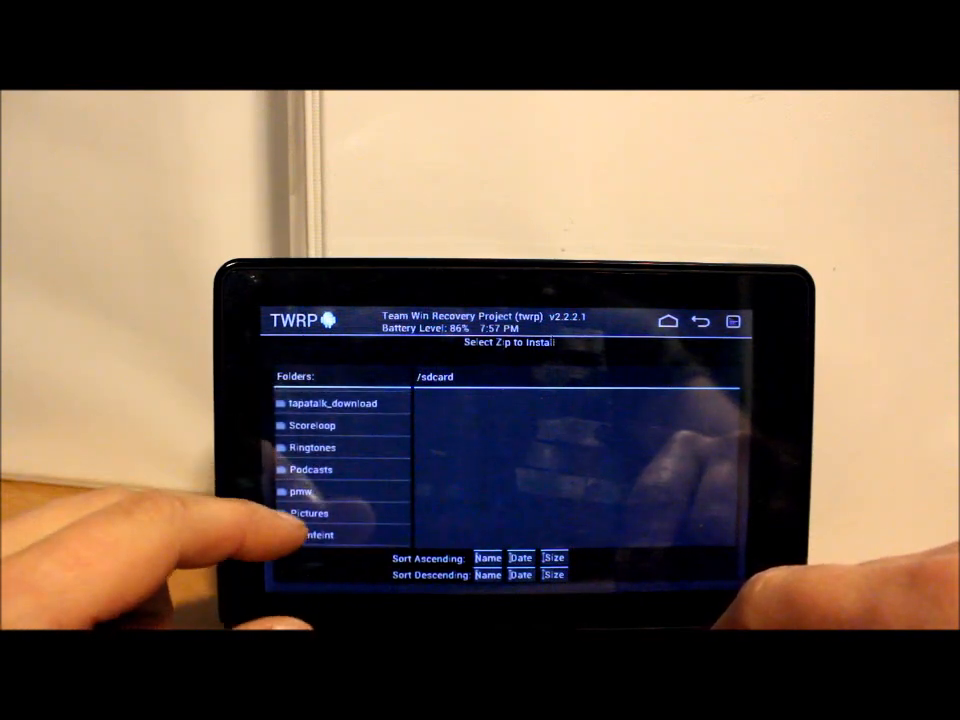
scroll("down", 3)
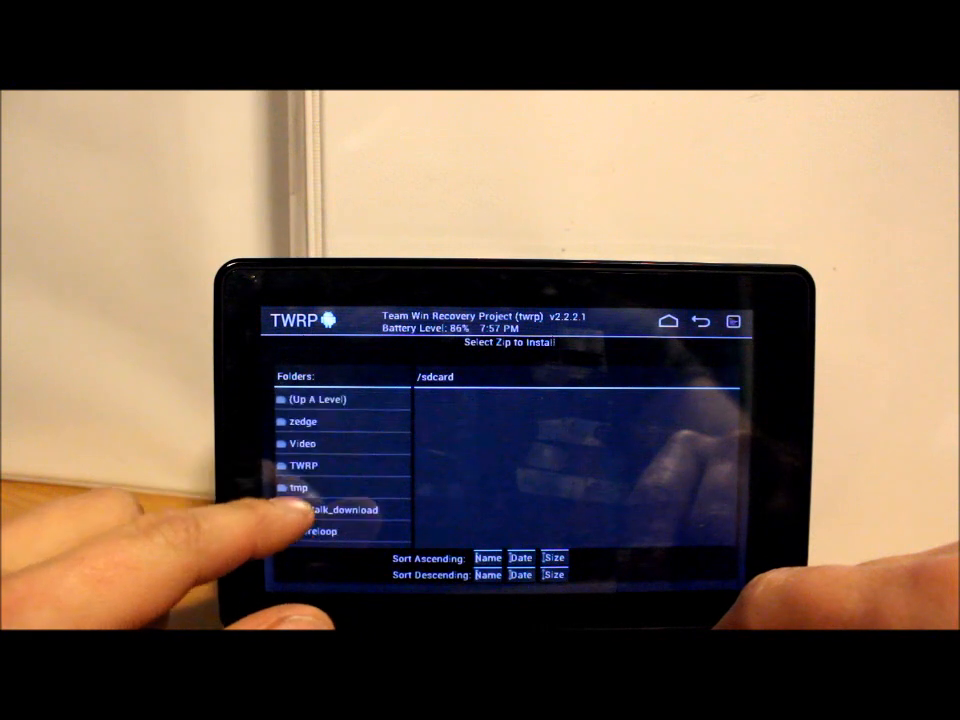
scroll("down", 3)
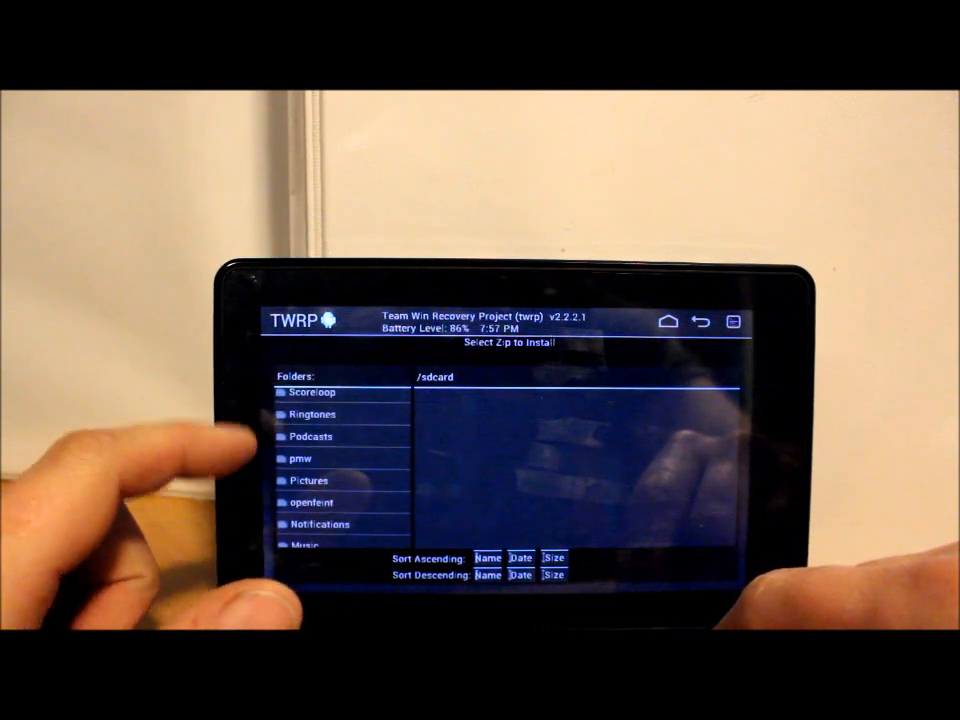
scroll("down", 3)
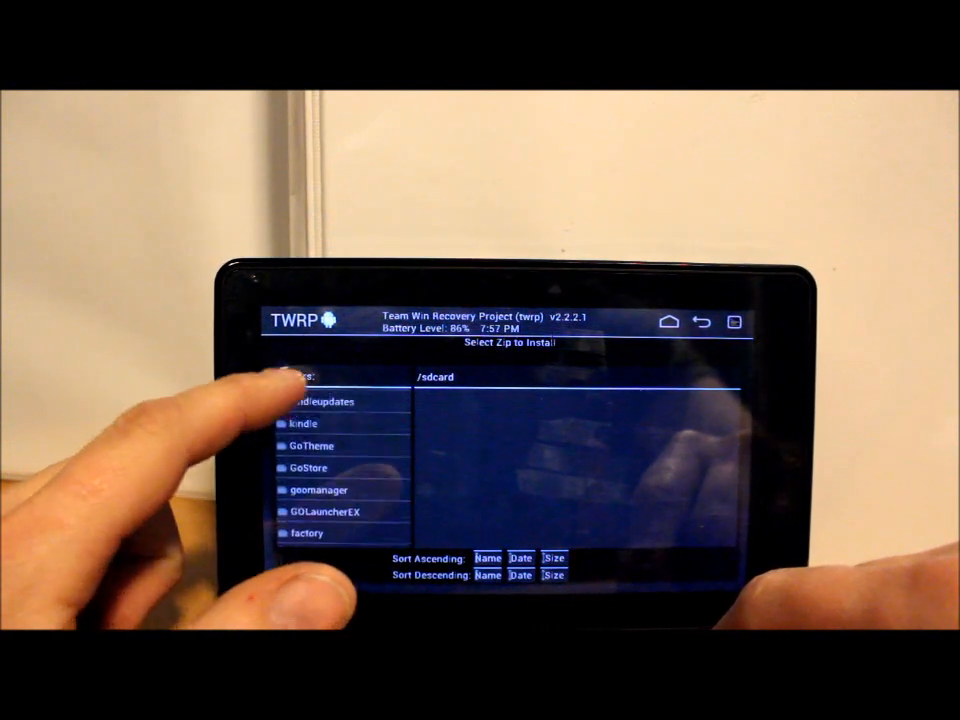
left_click(318, 488)
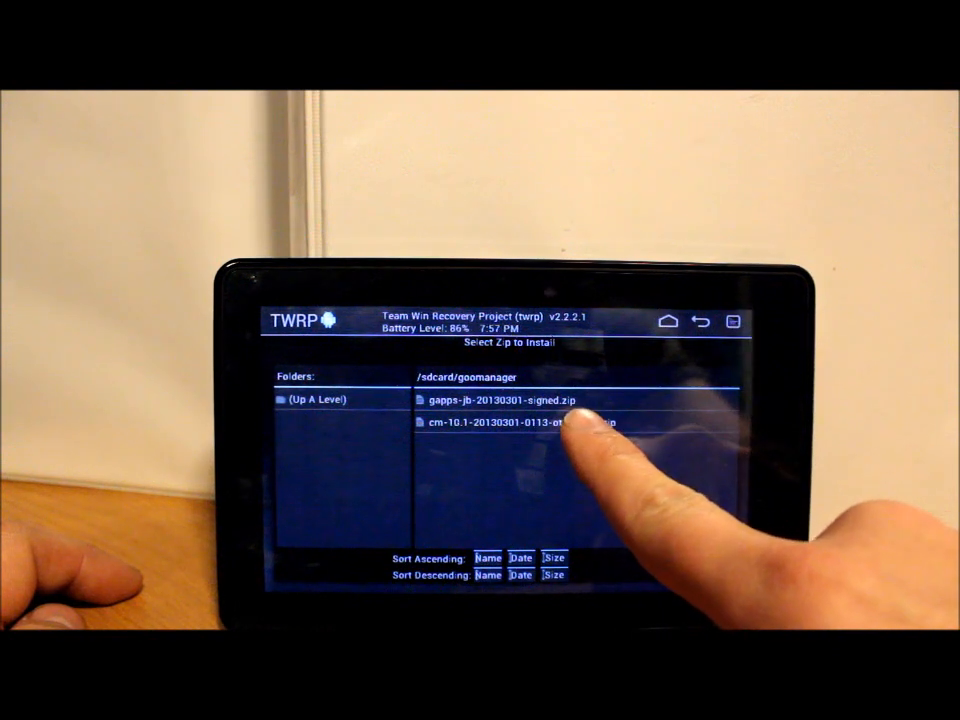
Select the cm-10.1 ROM zip and confirm flashing it
left_click(520, 420)
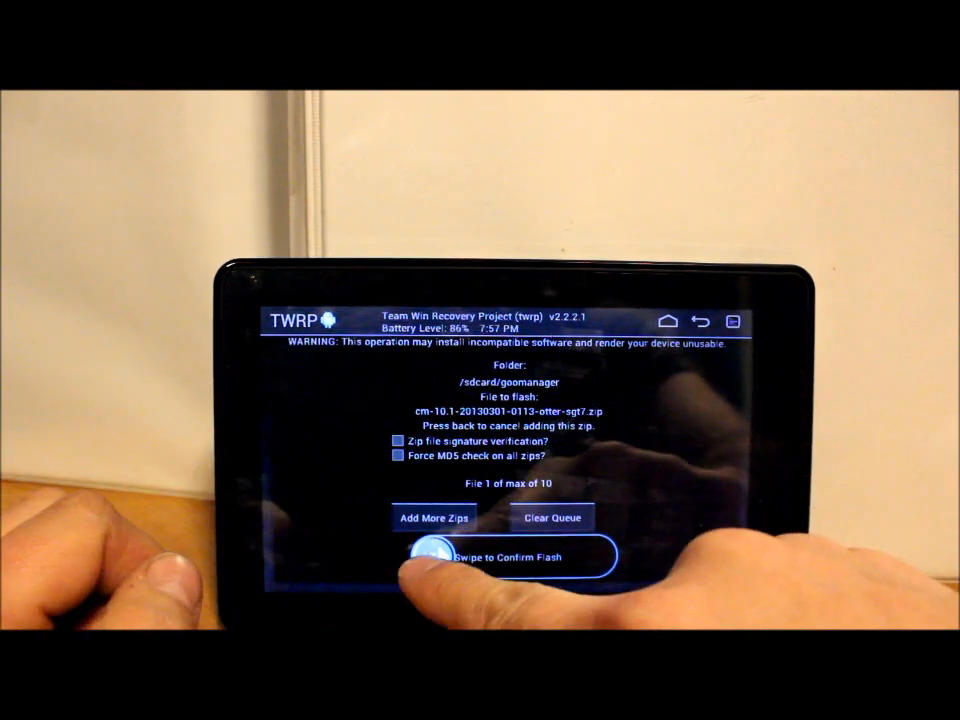
left_click_drag(420, 556, 600, 556)
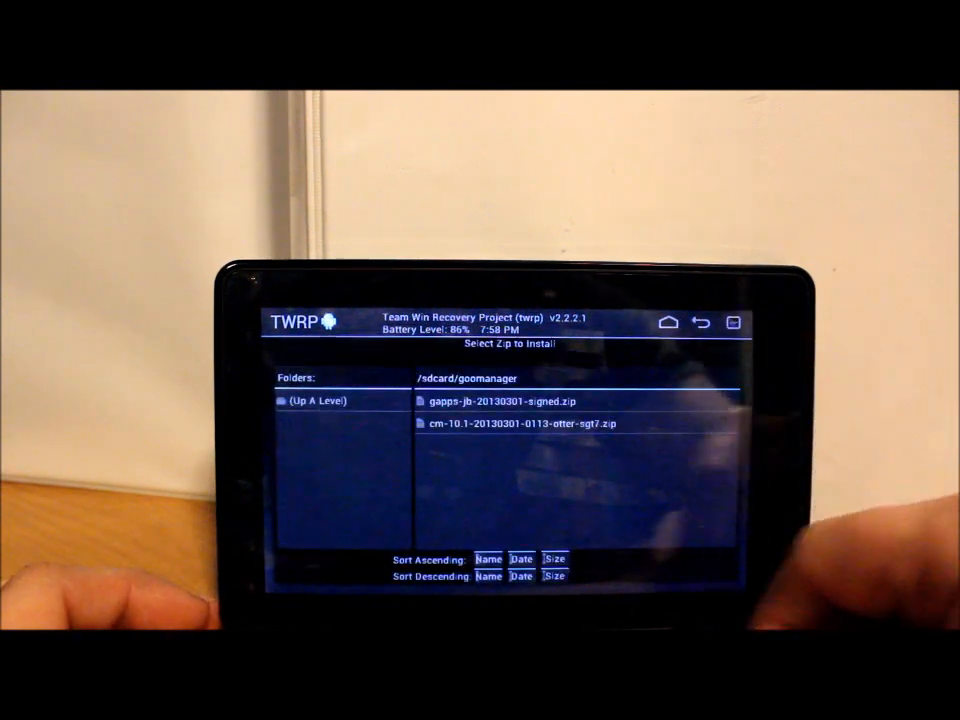
Select the gapps-jb zip and confirm flashing Google Apps
left_click(504, 400)
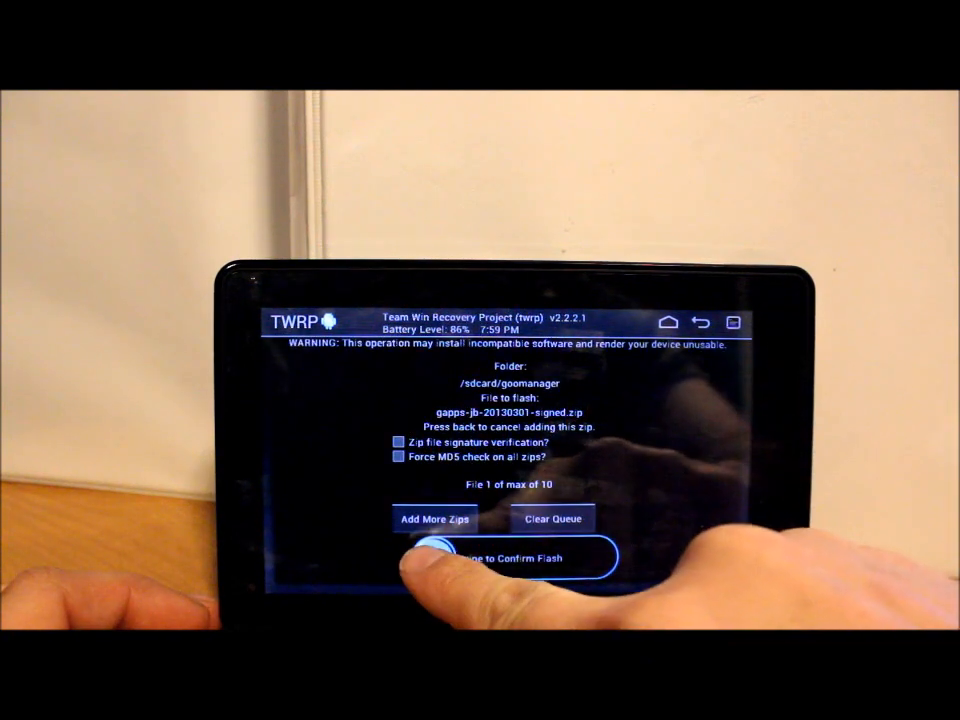
left_click_drag(430, 558, 600, 558)
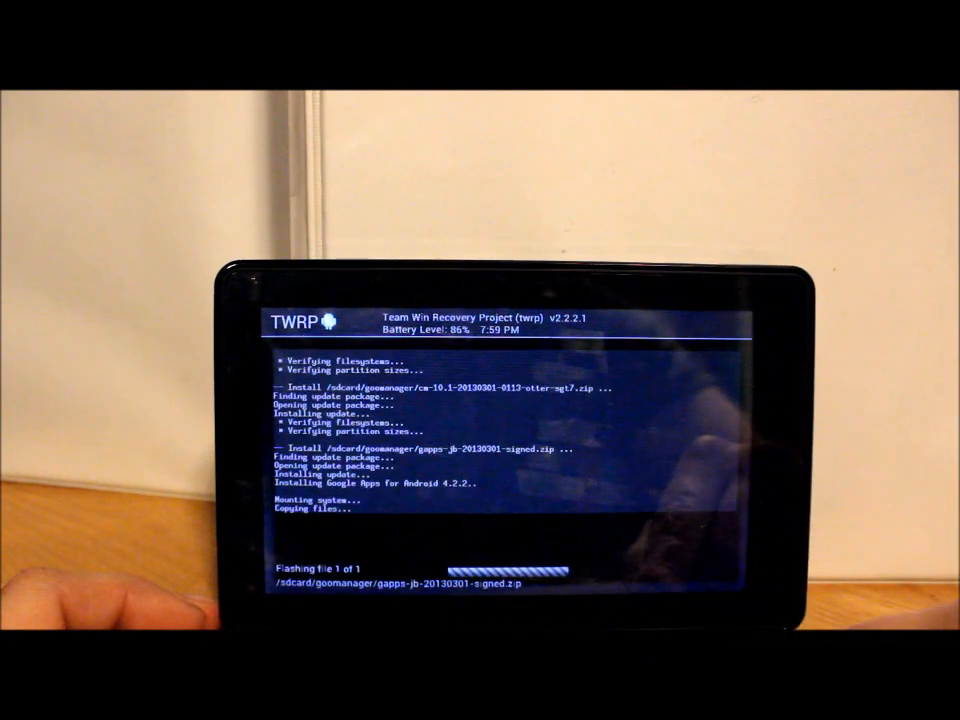